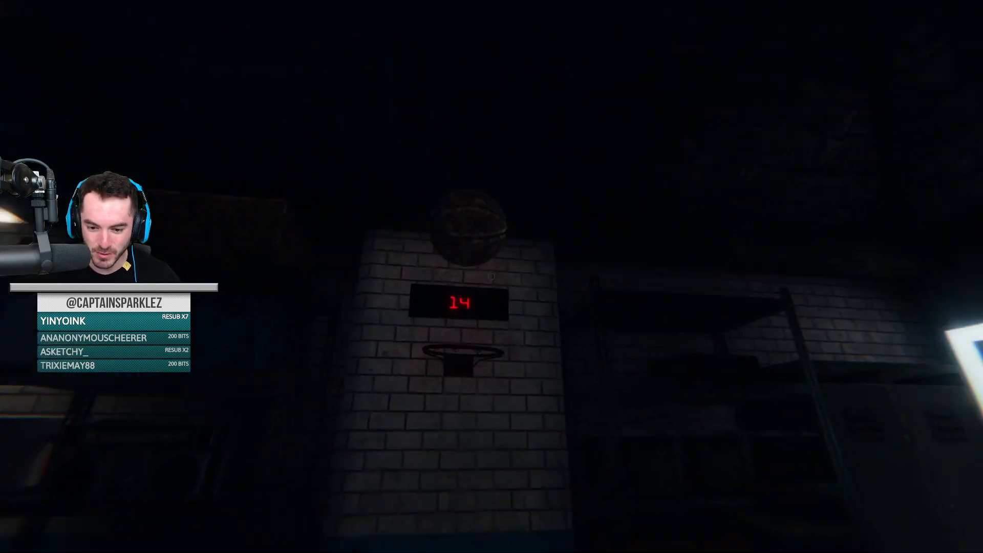
mouse_move(492, 276)
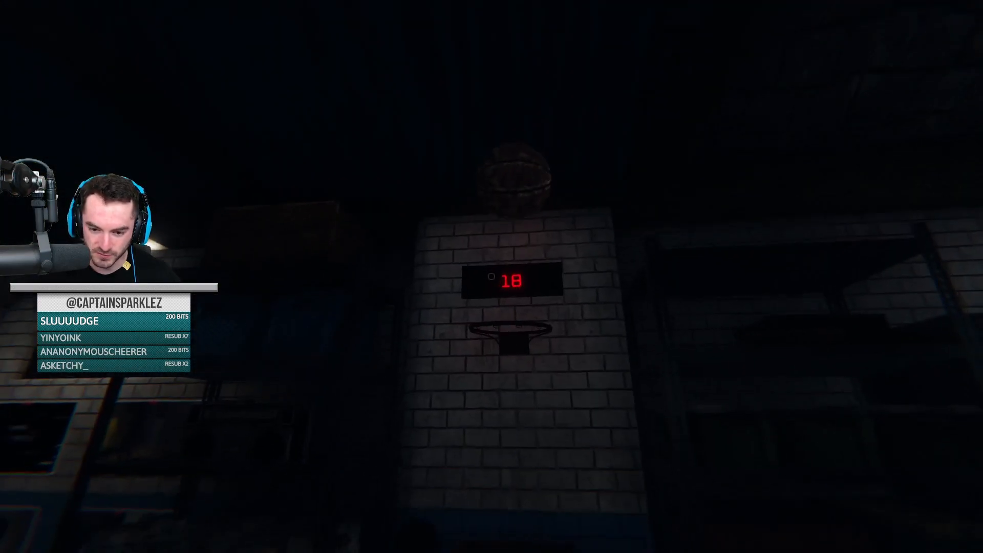
mouse_move(492, 277)
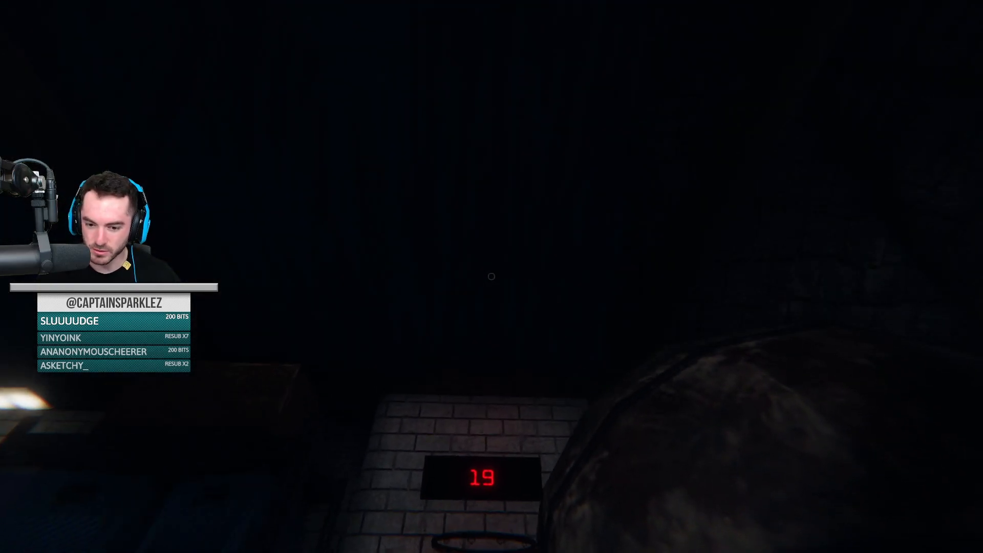
mouse_move(491, 277)
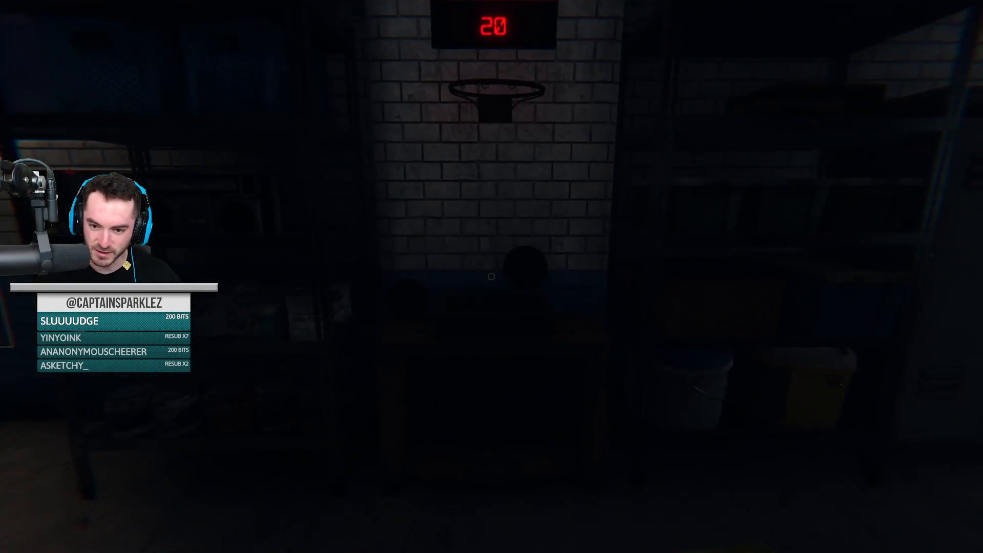
mouse_move(492, 276)
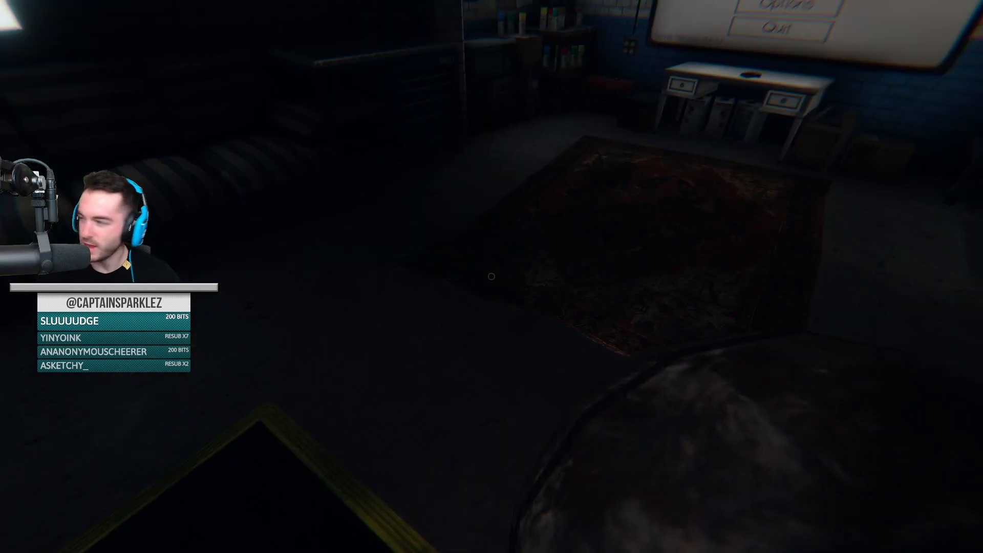
mouse_move(492, 277)
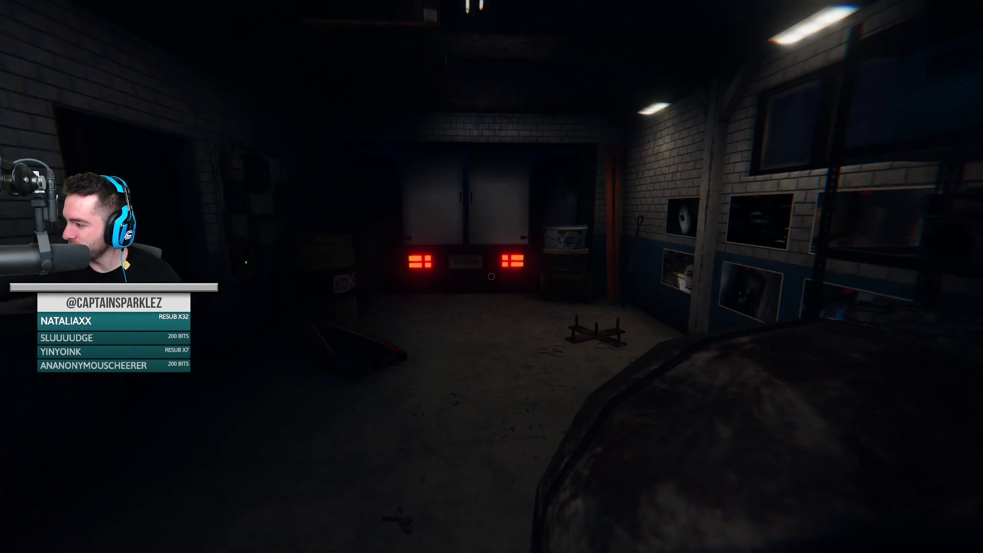
mouse_move(491, 277)
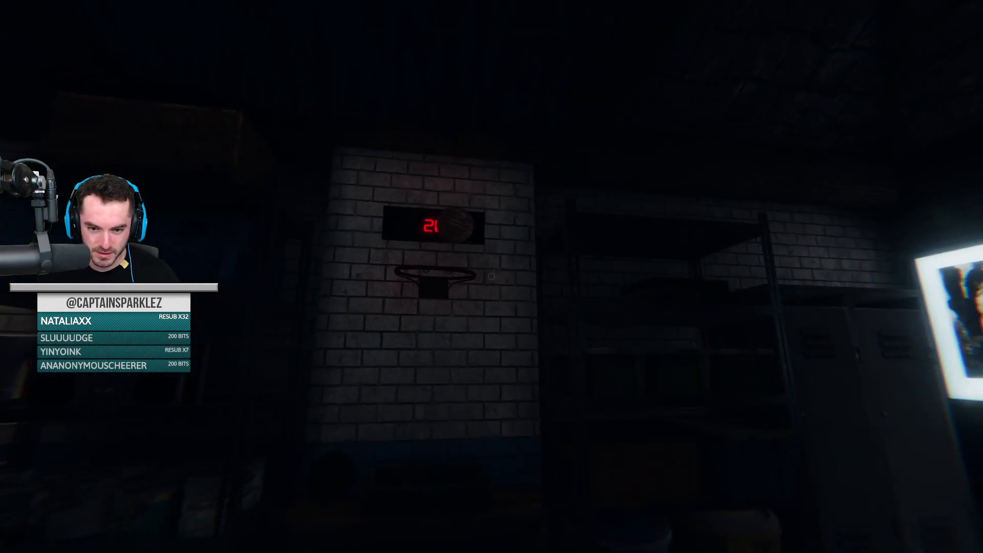
mouse_move(492, 277)
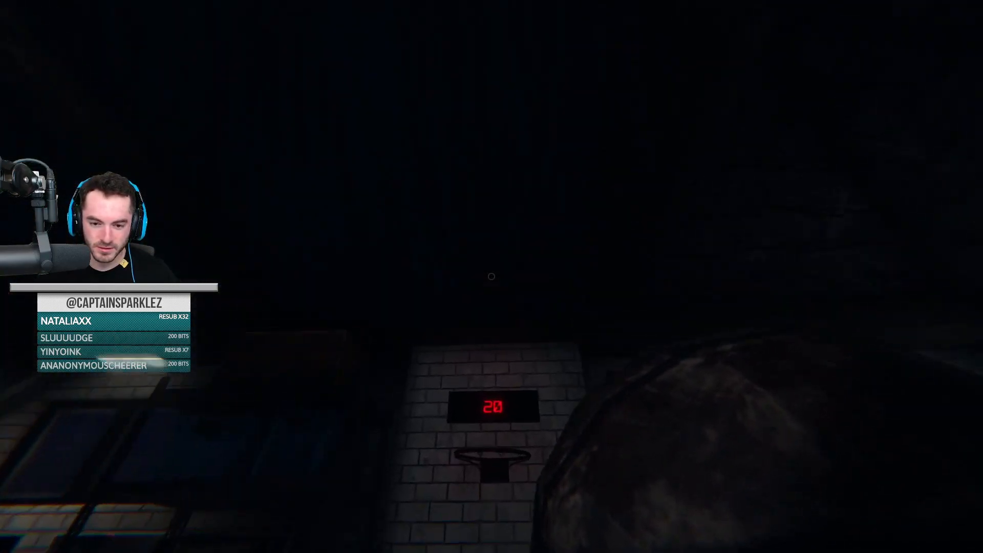
mouse_move(491, 276)
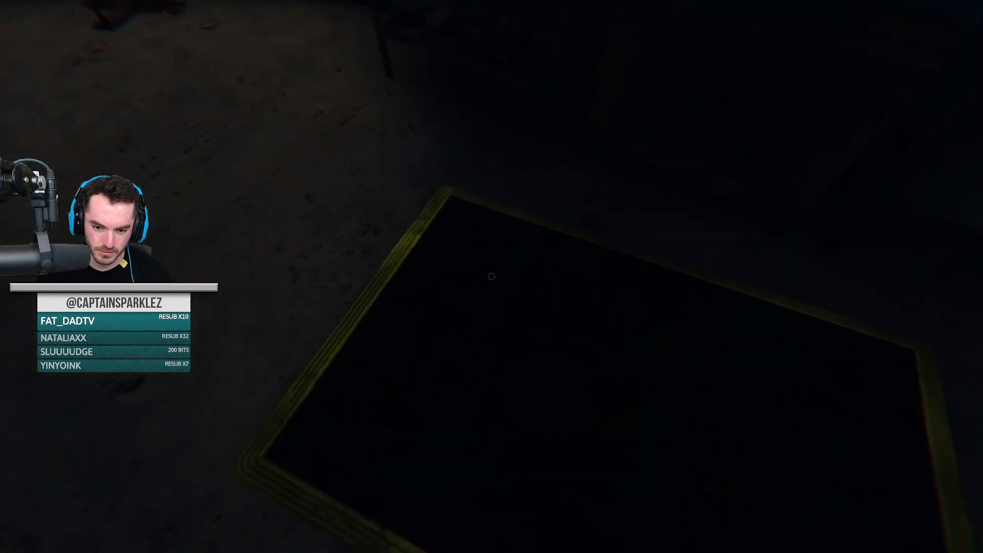
mouse_move(492, 275)
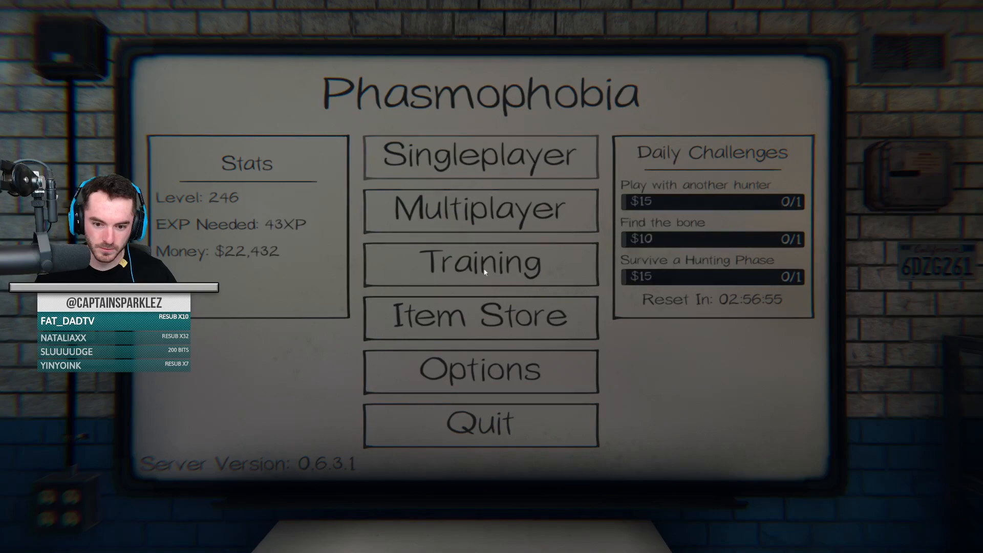
Step: View the Controls bindings and scroll down to Local and Global Push To Talk
left_click(480, 368)
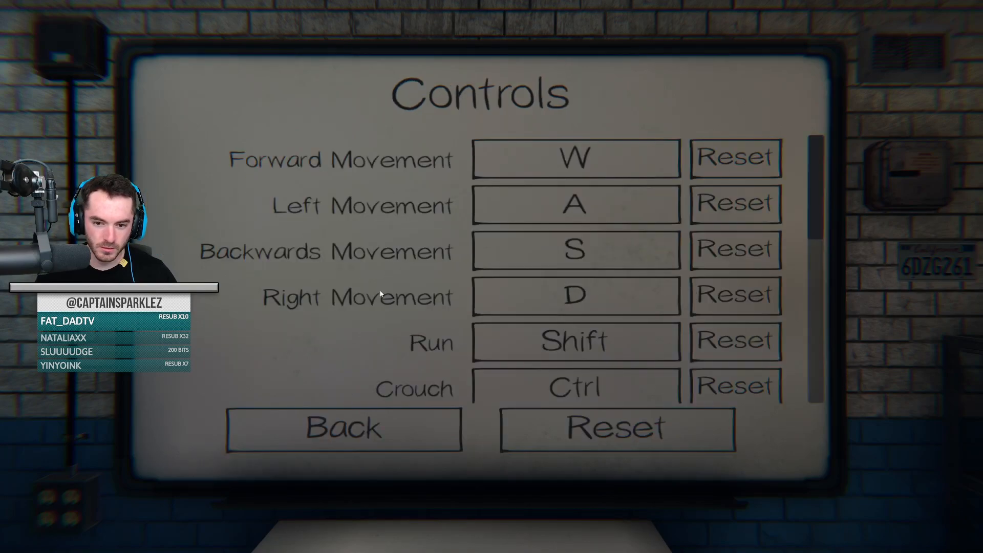
scroll("down", 3)
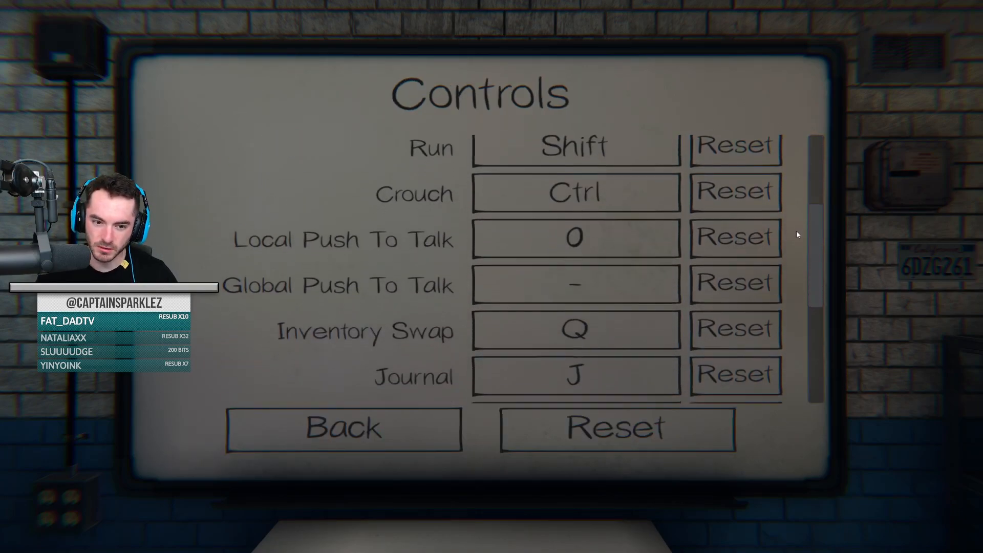
scroll("down", 3)
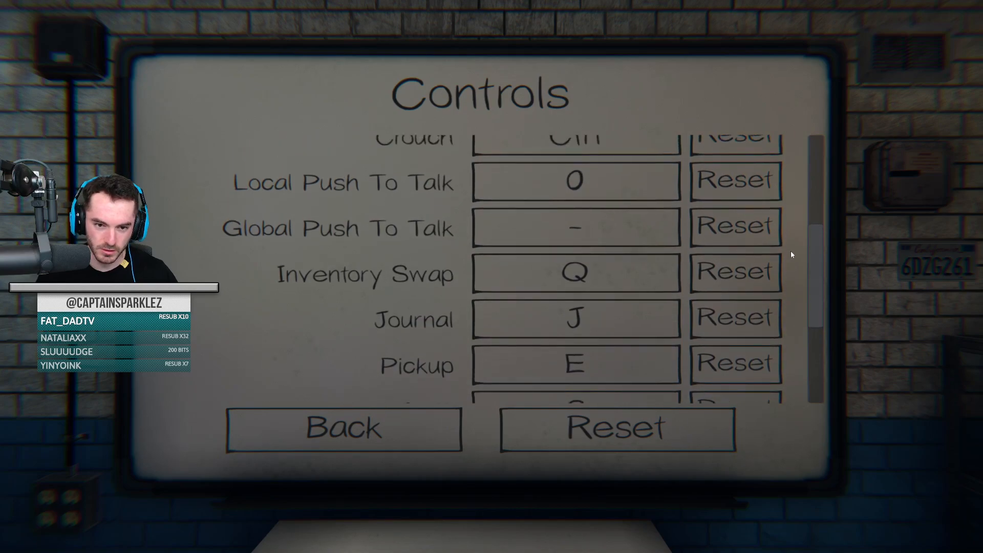
scroll("down", 3)
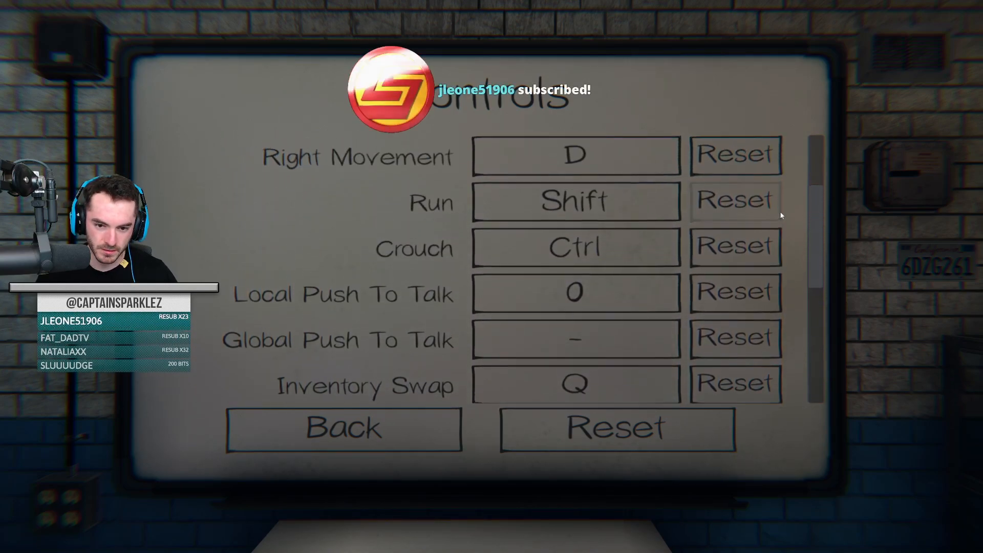
scroll("down", 3)
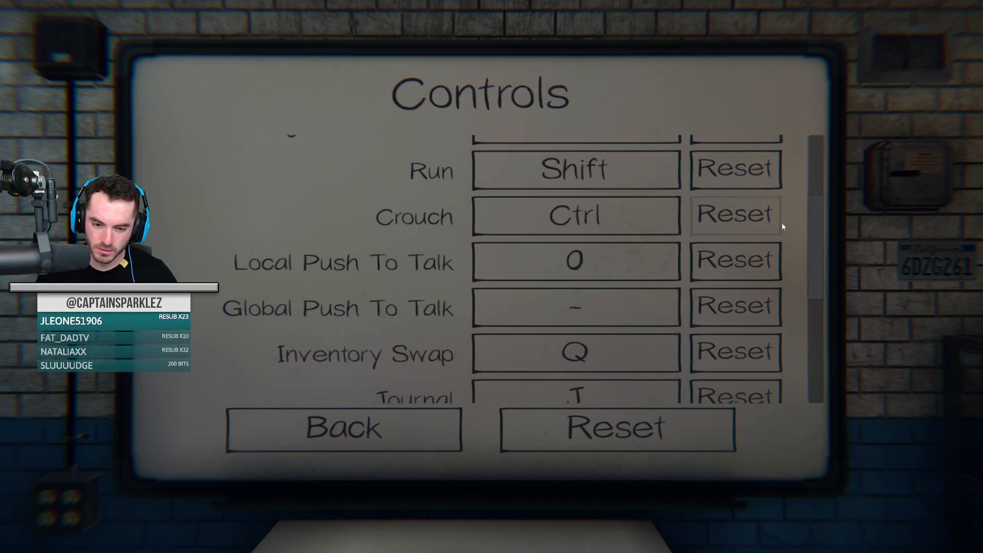
scroll("up", 3)
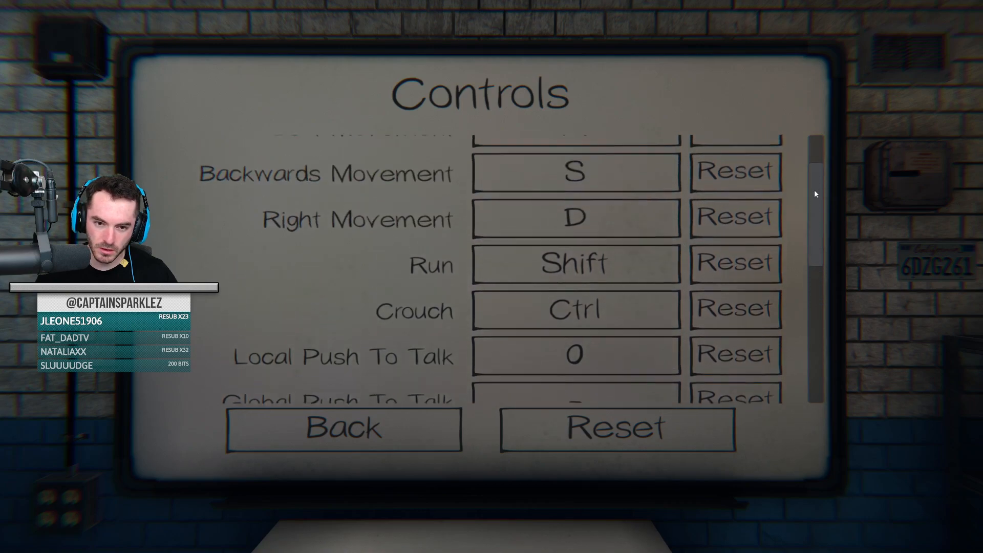
scroll("down", 3)
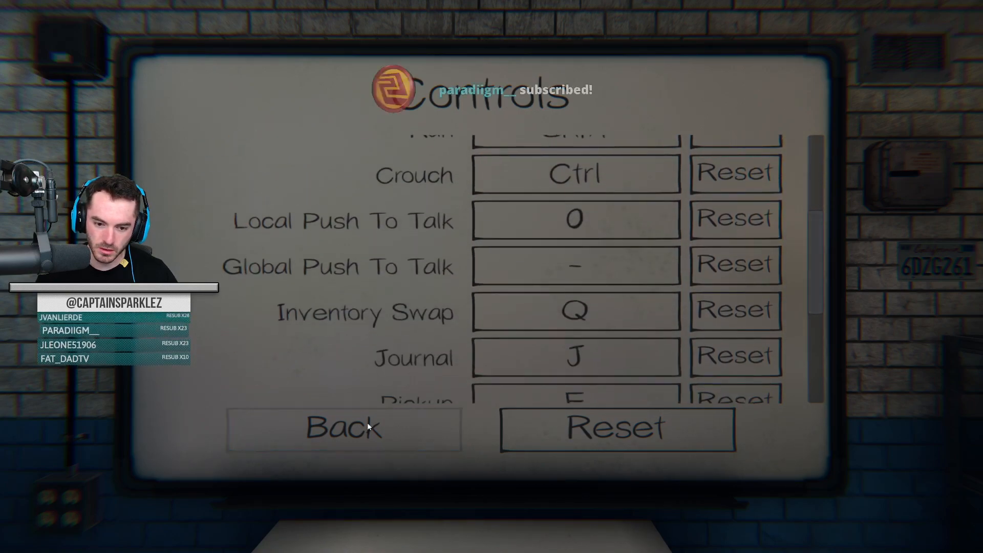
left_click(342, 429)
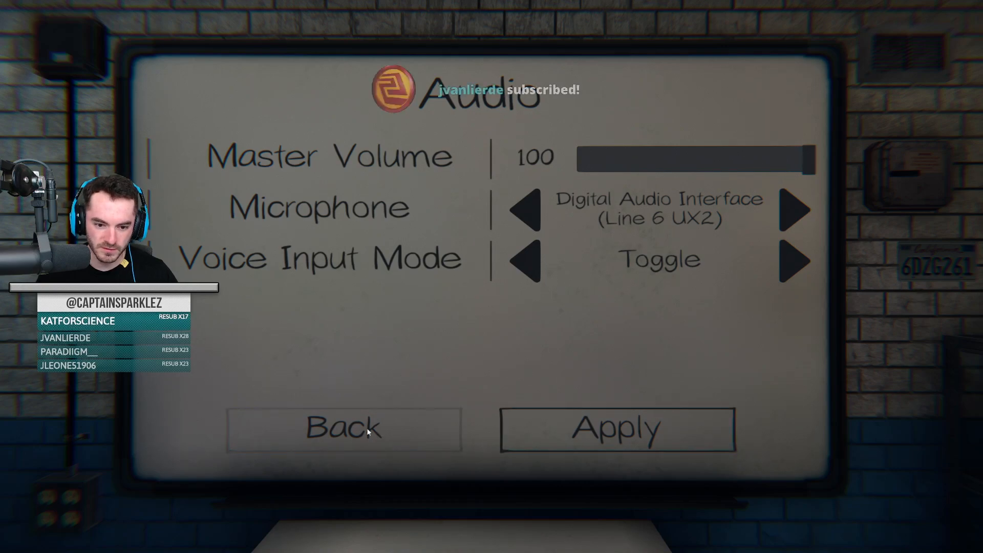
left_click(343, 429)
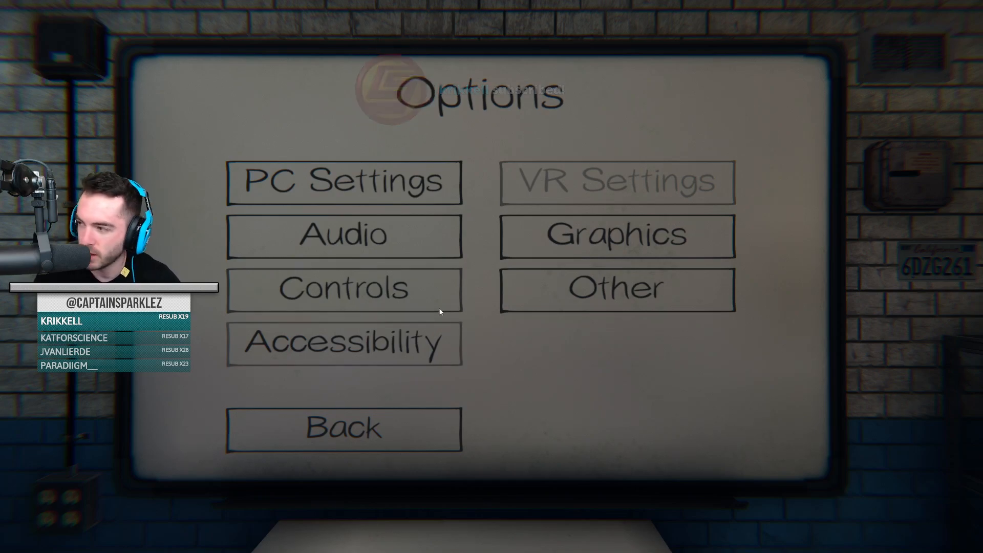
mouse_move(334, 194)
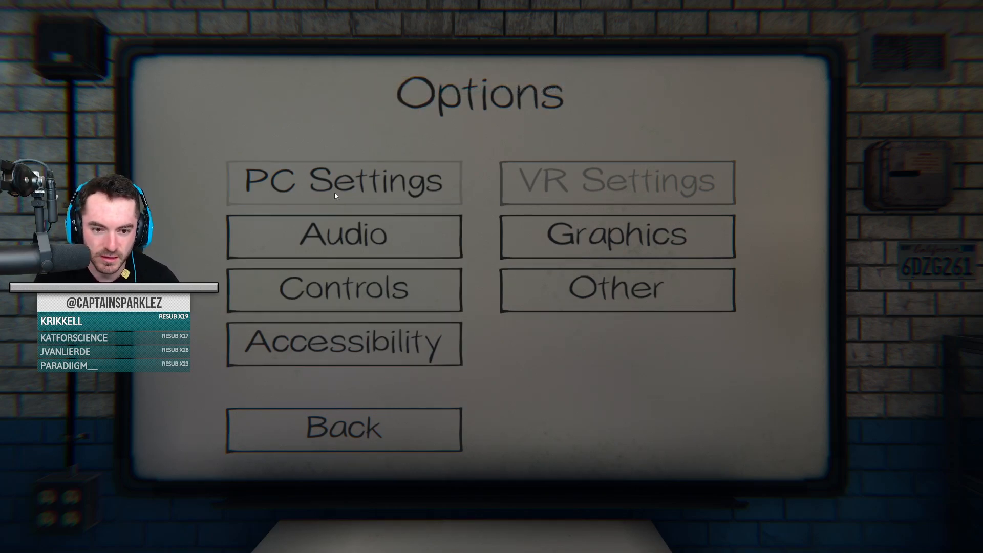
left_click(345, 182)
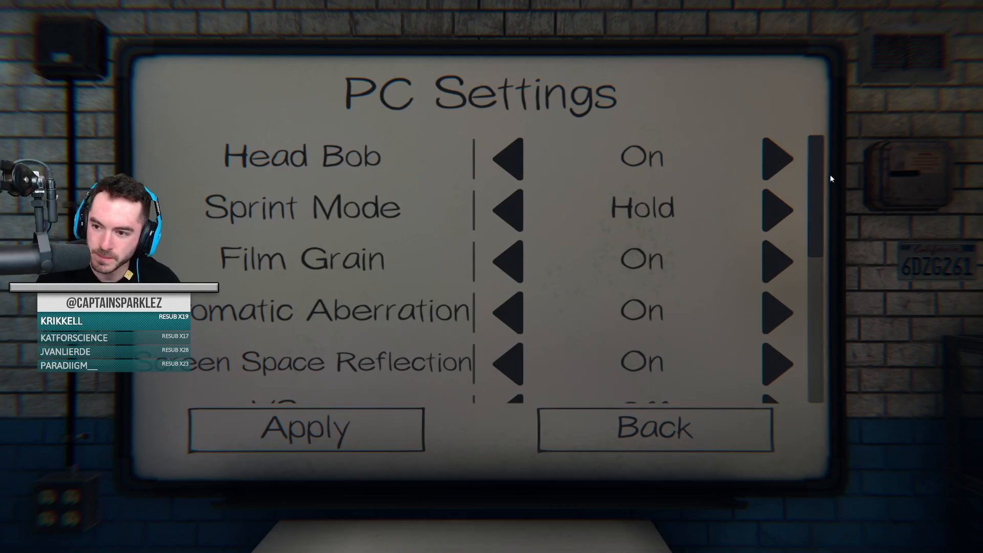
left_click(655, 428)
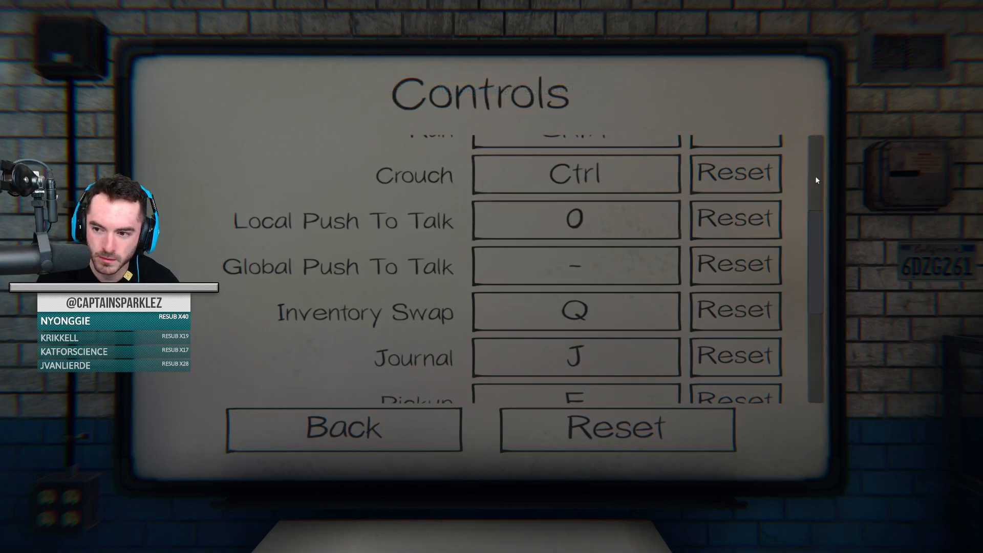
Step: Scroll the bindings list again without changes, then go Back to Options
scroll("down", 3)
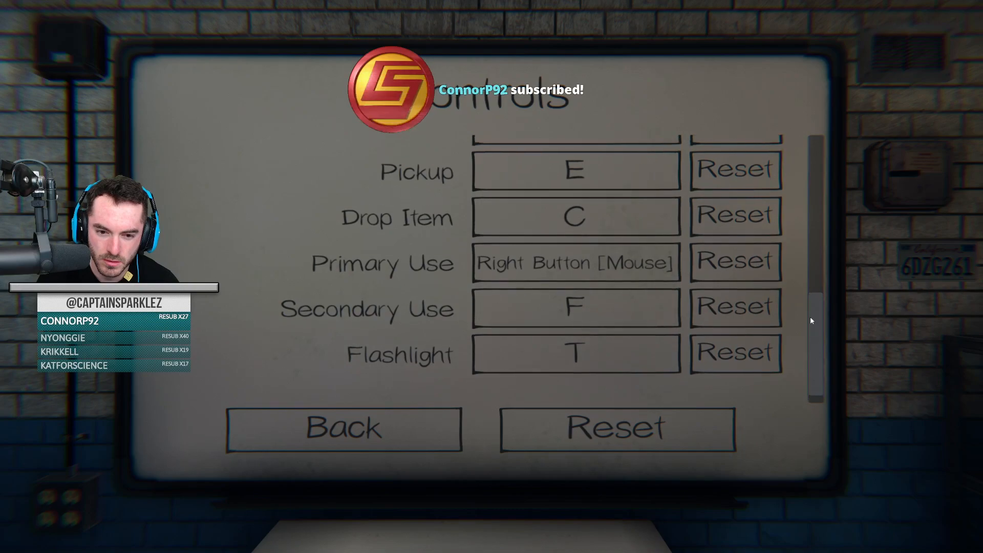
scroll("up", 3)
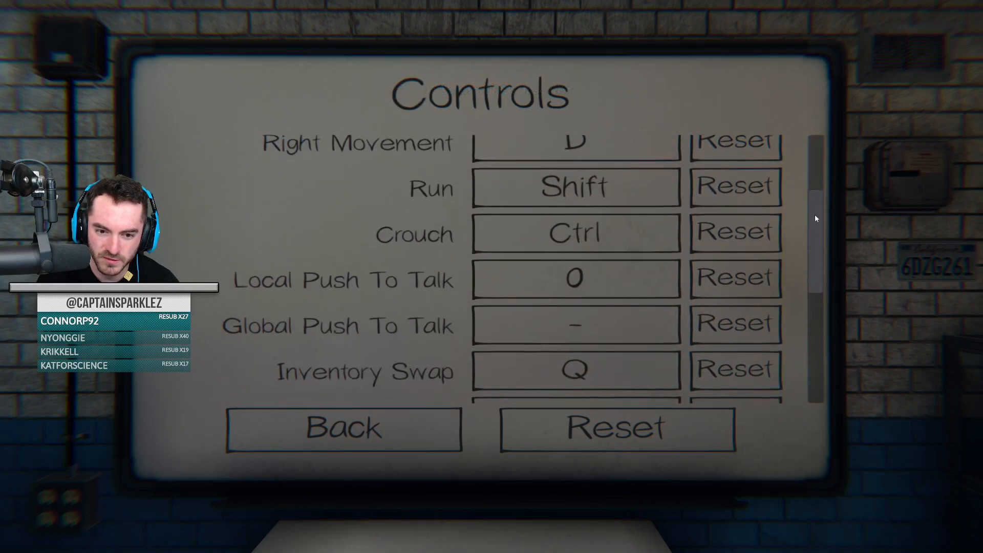
scroll("down", 3)
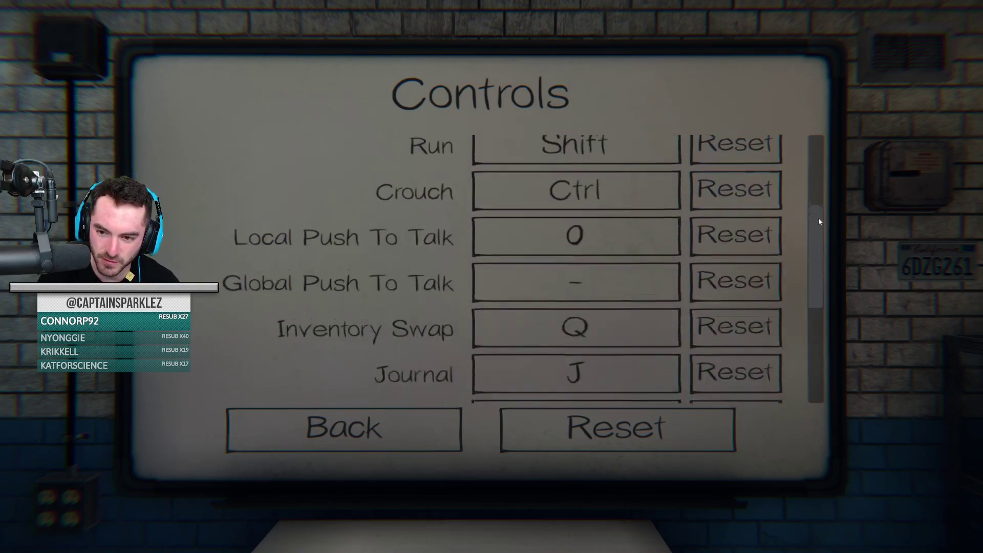
scroll("up", 3)
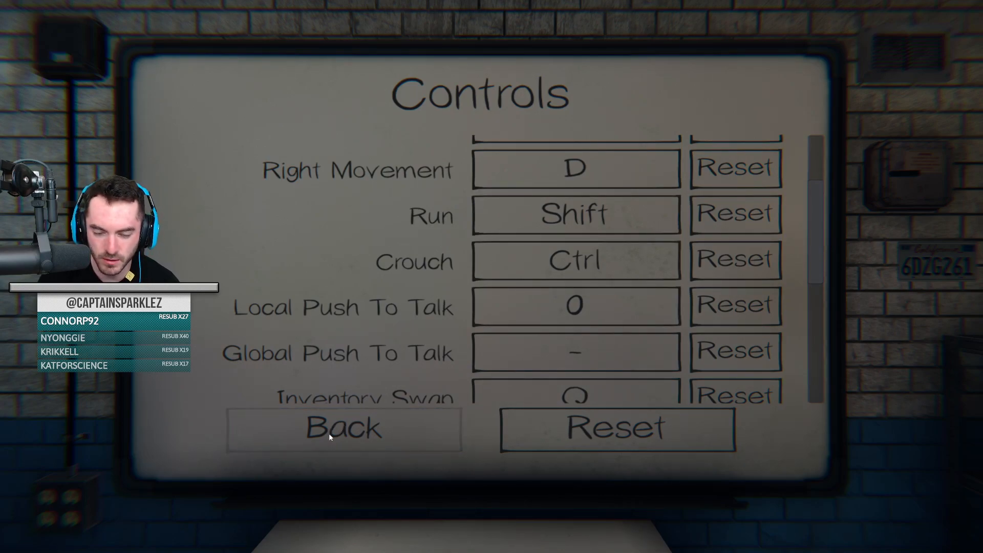
scroll("down", 3)
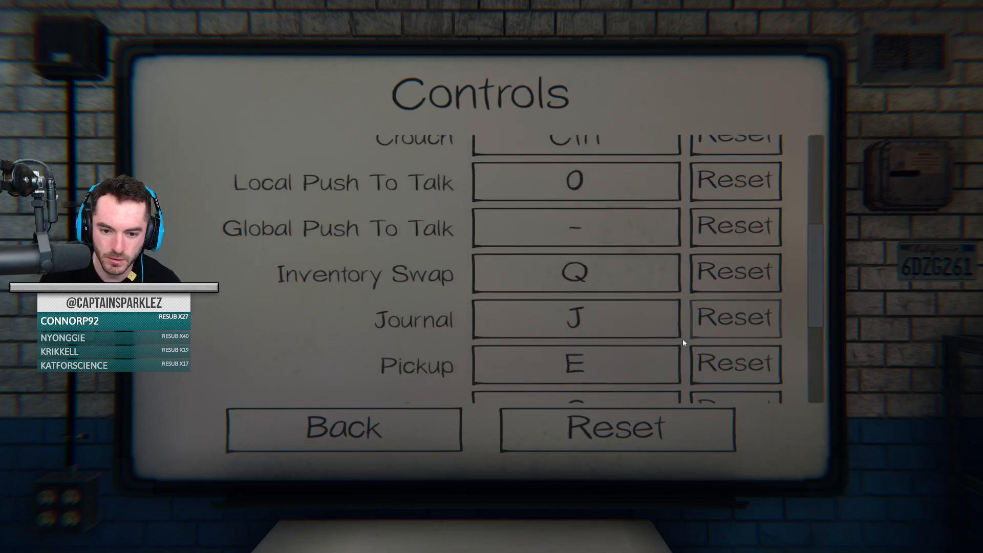
left_click(343, 428)
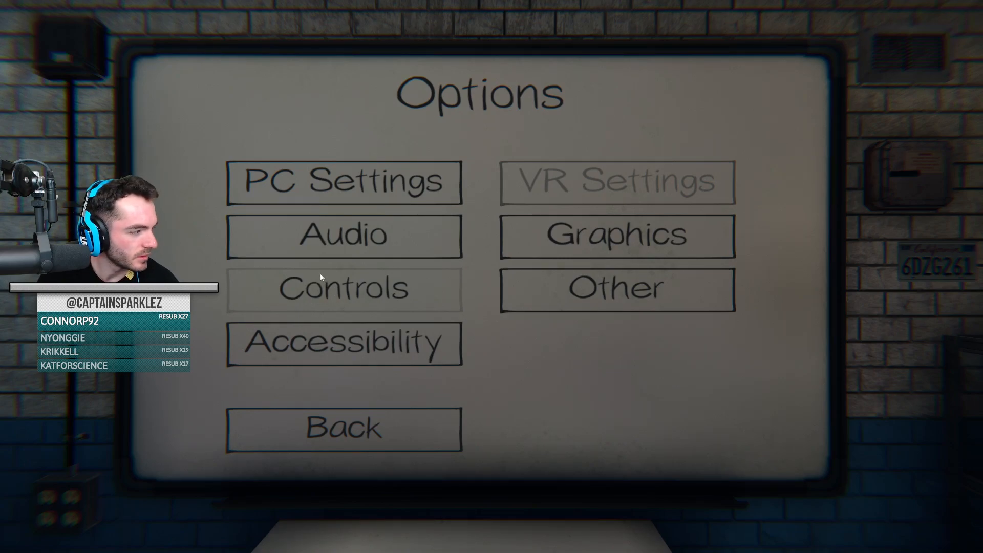
mouse_move(402, 270)
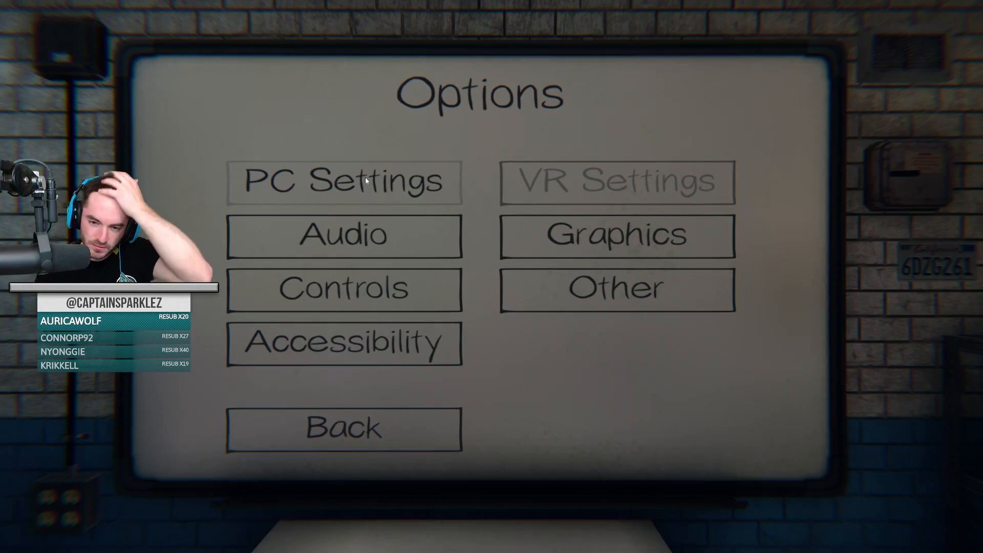
mouse_move(390, 146)
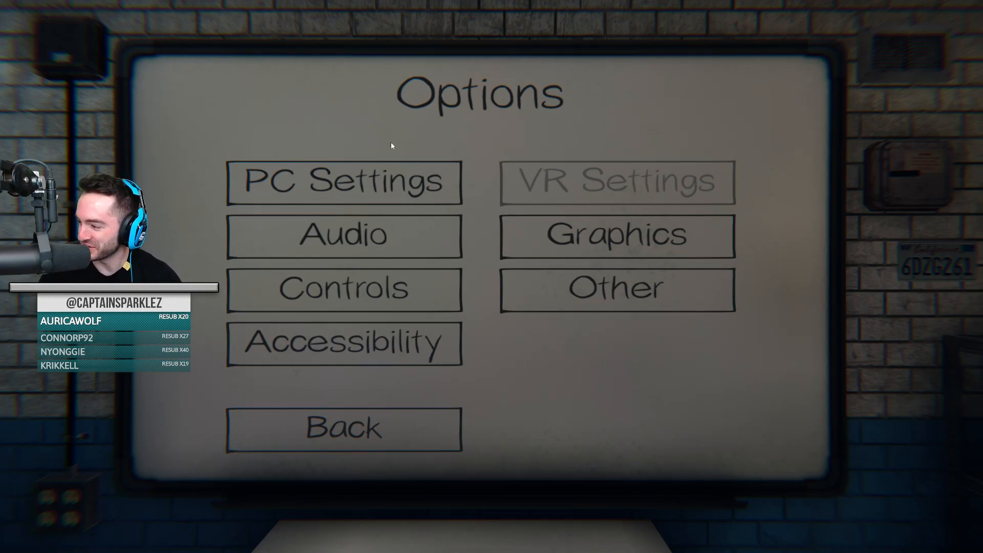
mouse_move(285, 143)
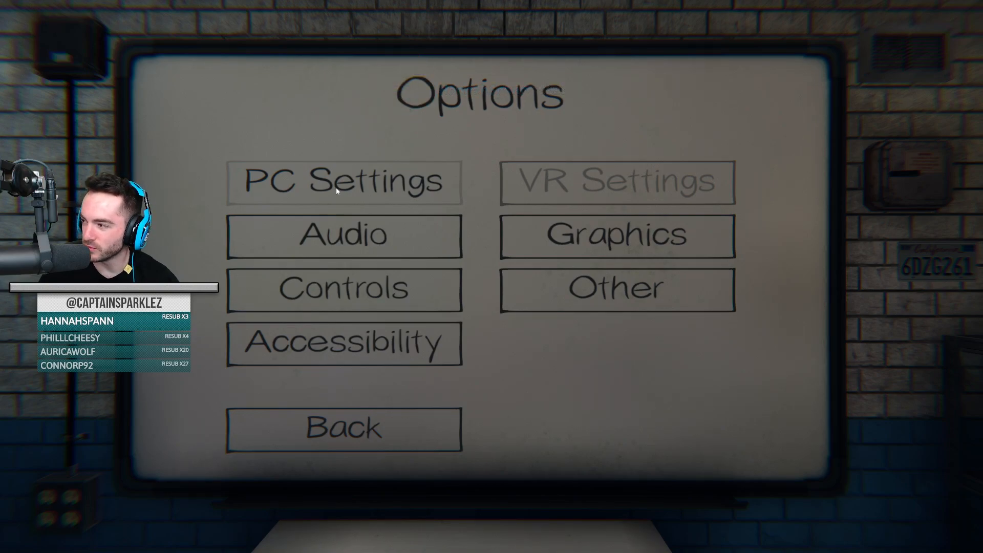
mouse_move(313, 191)
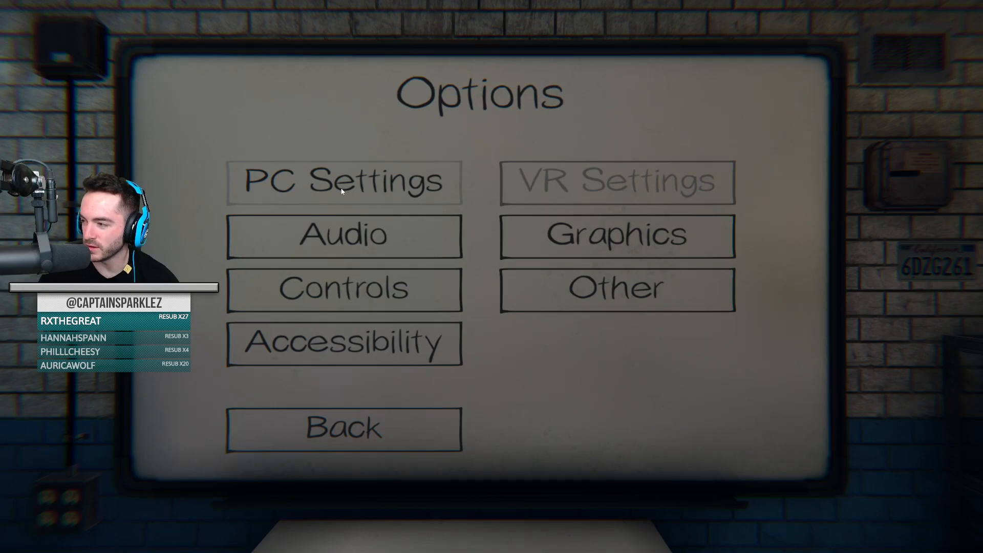
mouse_move(281, 143)
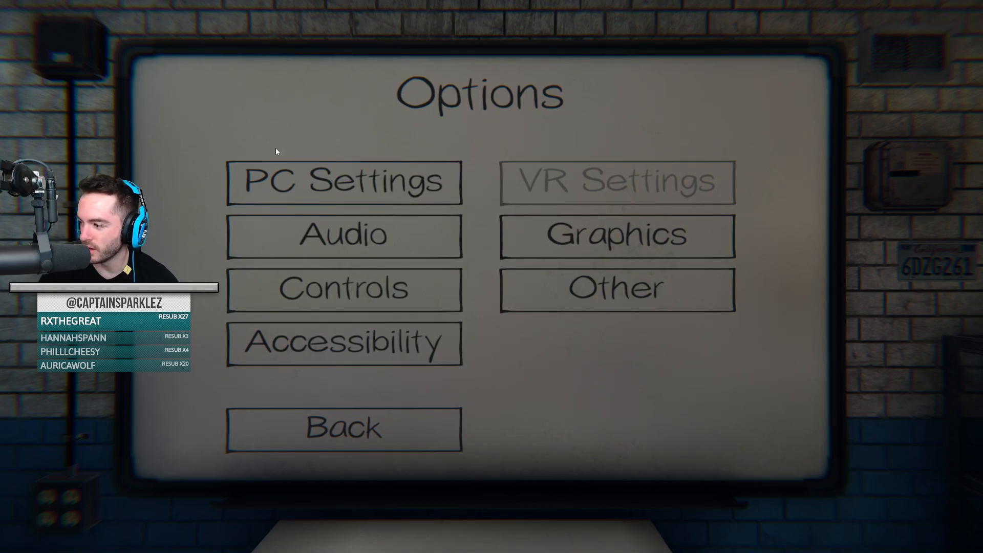
mouse_move(307, 142)
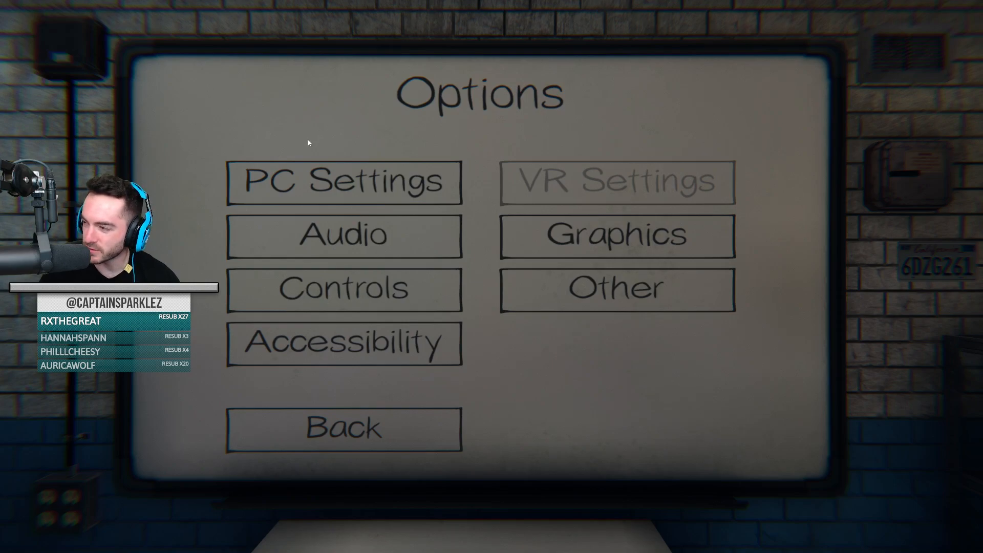
mouse_move(317, 158)
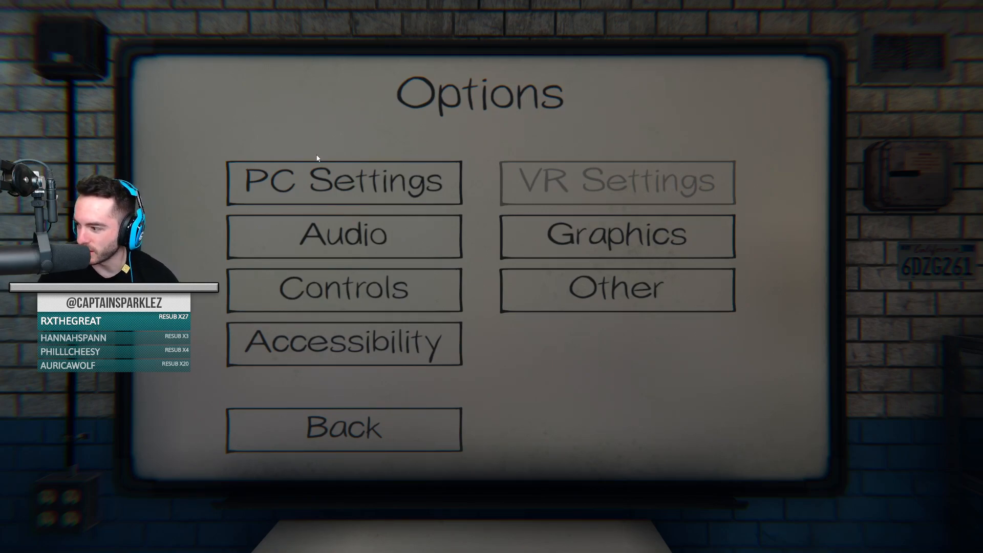
mouse_move(324, 211)
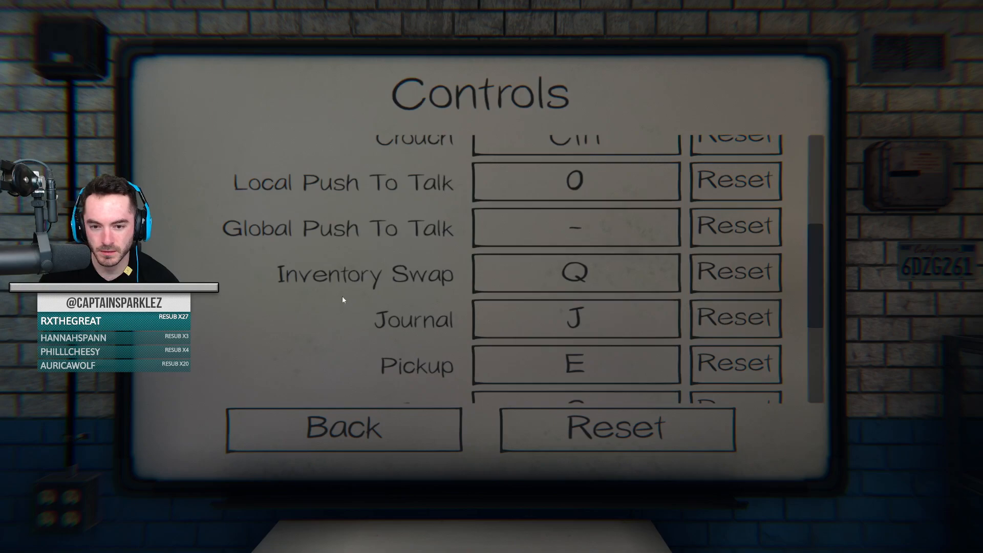
scroll("down", 3)
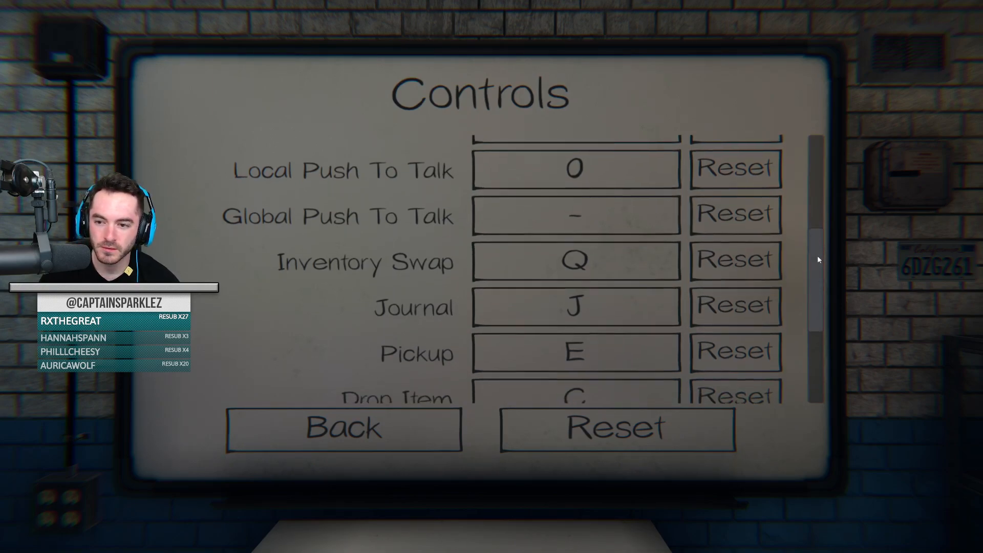
scroll("up", 3)
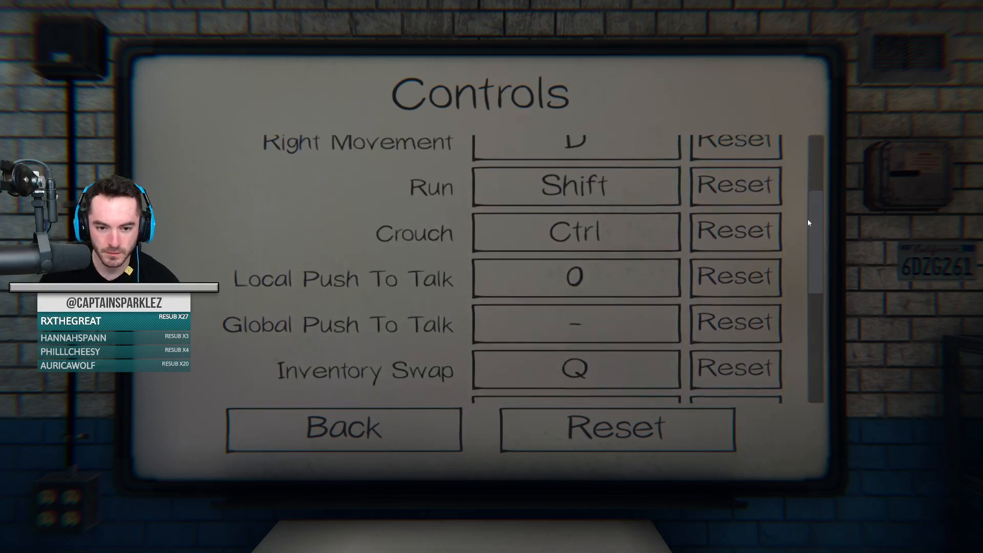
scroll("up", 3)
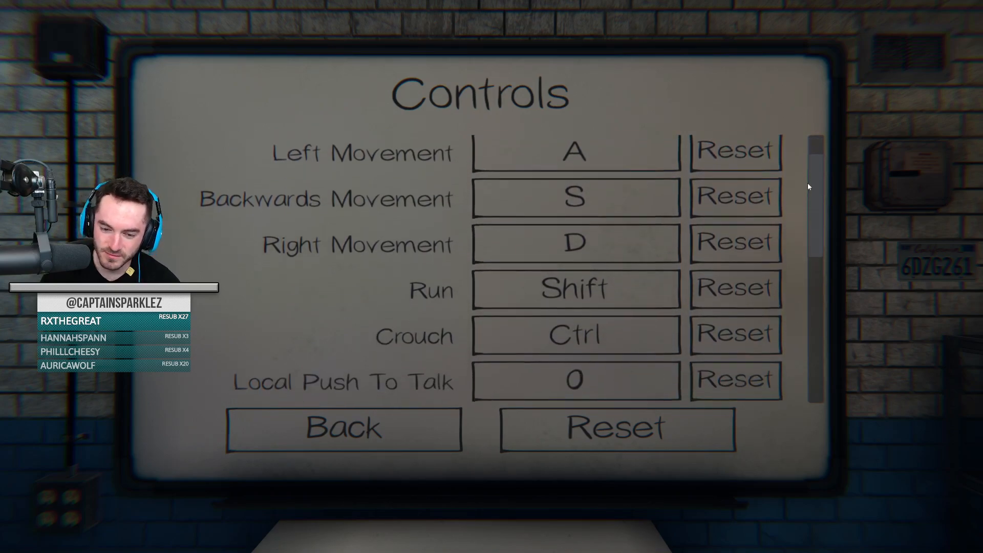
scroll("up", 3)
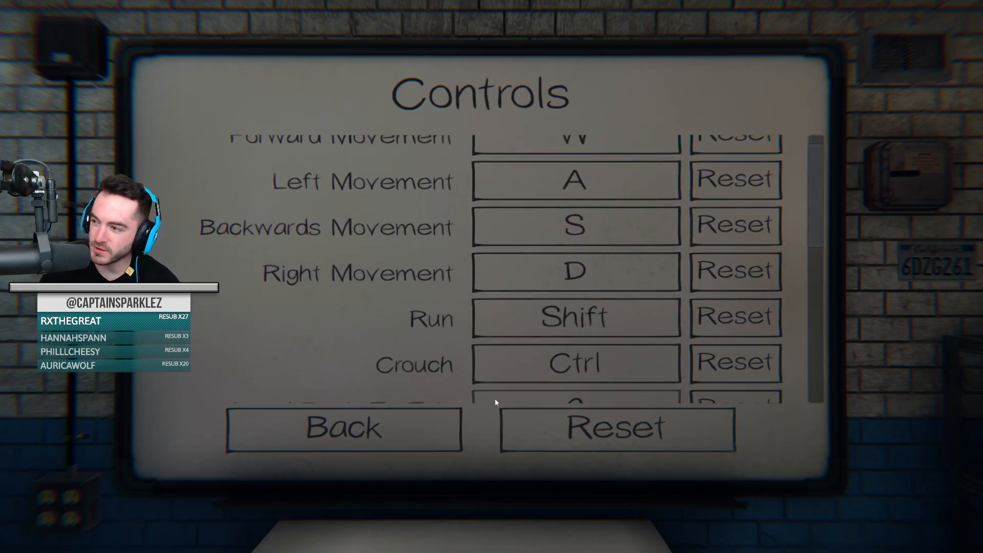
left_click(342, 428)
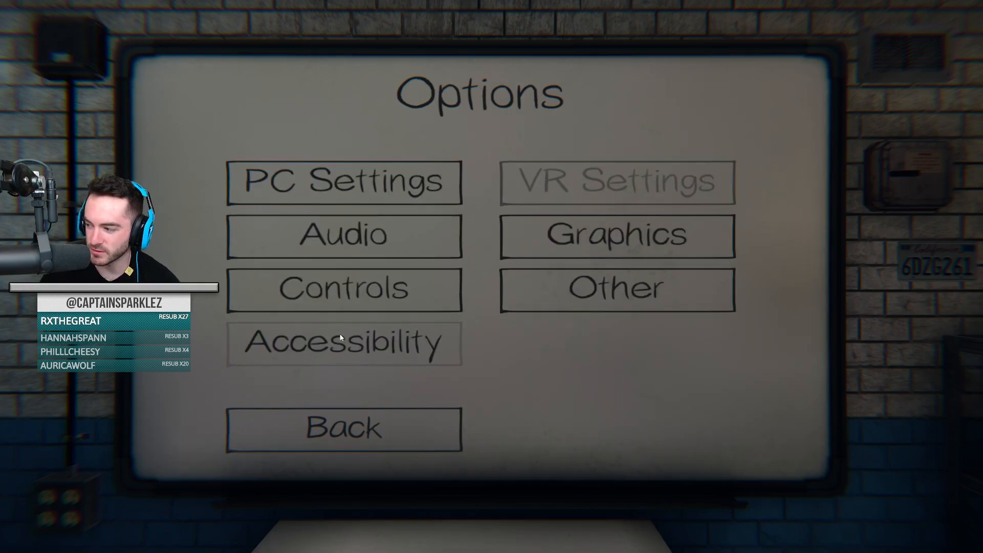
mouse_move(344, 237)
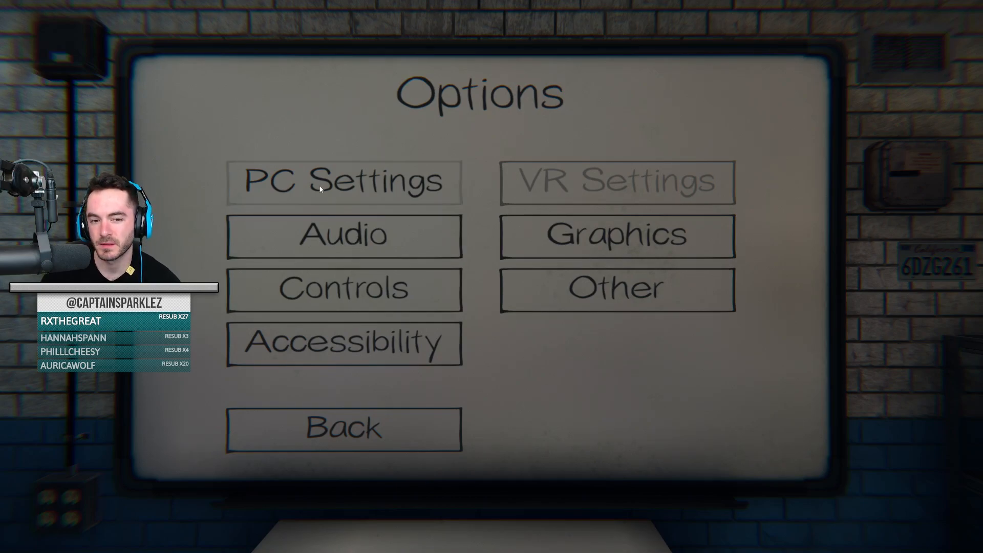
mouse_move(581, 428)
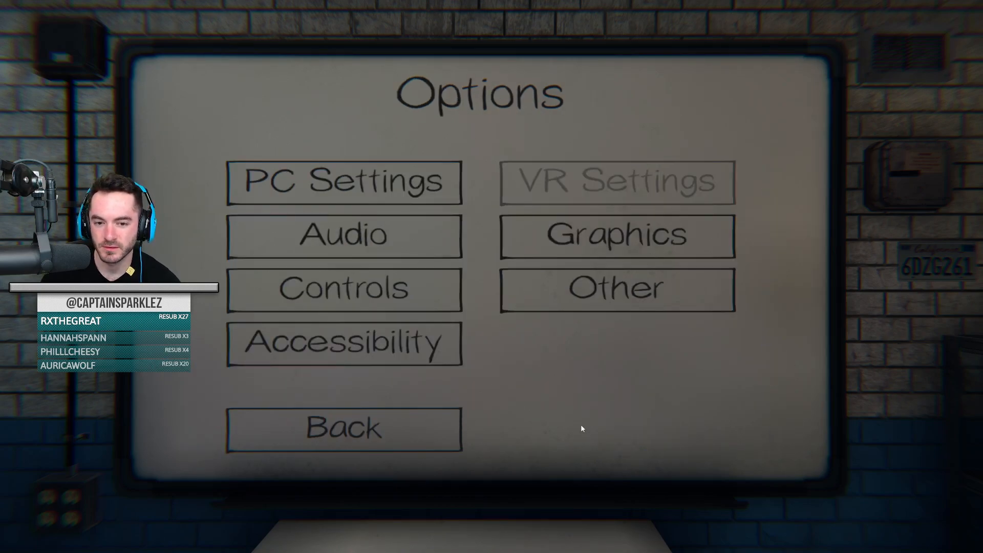
mouse_move(390, 201)
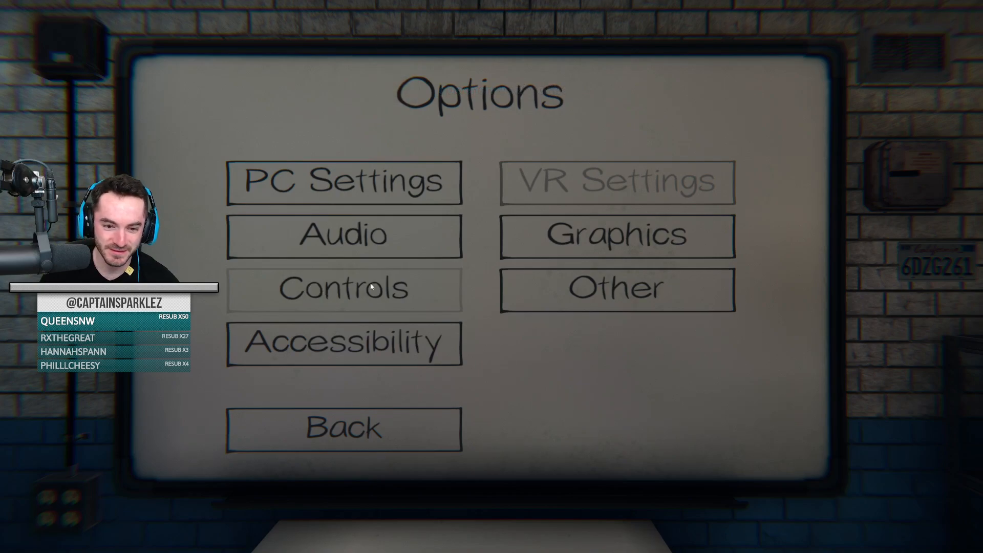
Step: Show the Audio page with master volume 100, microphone and Toggle voice input
left_click(343, 236)
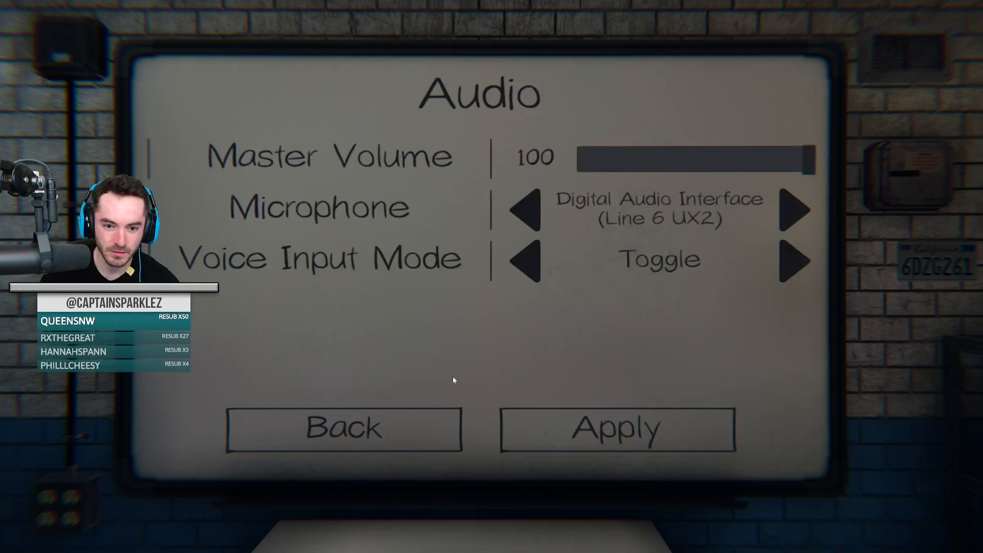
mouse_move(339, 401)
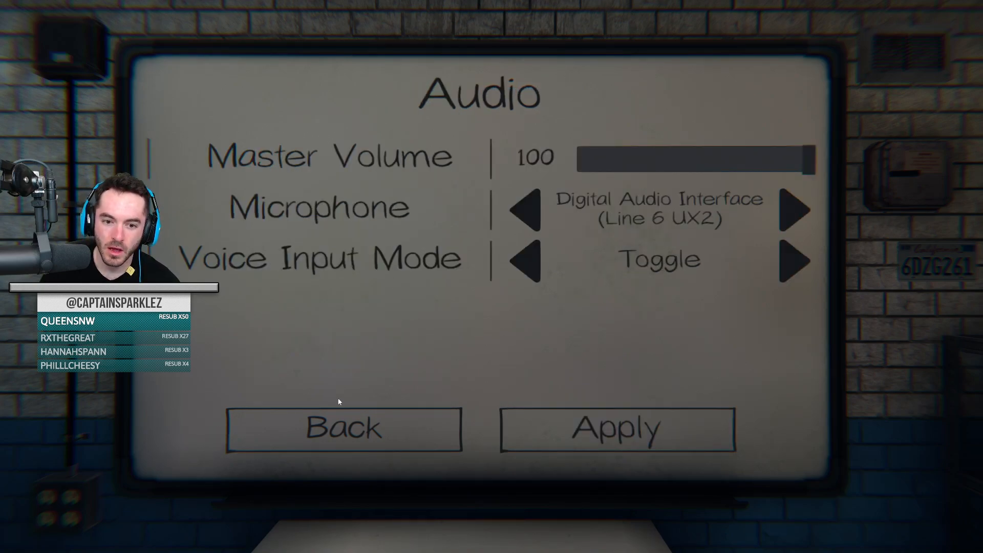
Step: Leave Audio unchanged and return to the main menu with level 246 stats
left_click(343, 429)
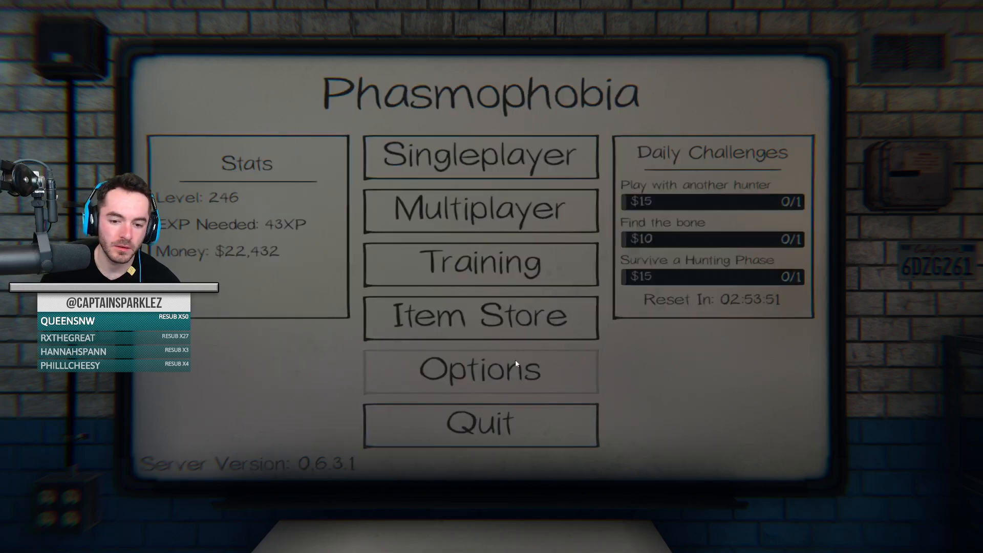
mouse_move(674, 384)
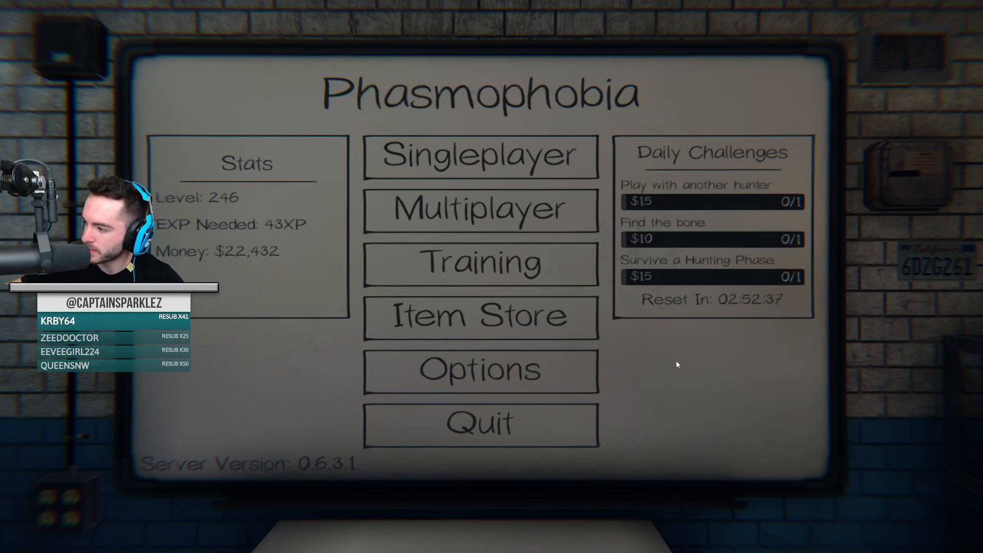
mouse_move(221, 406)
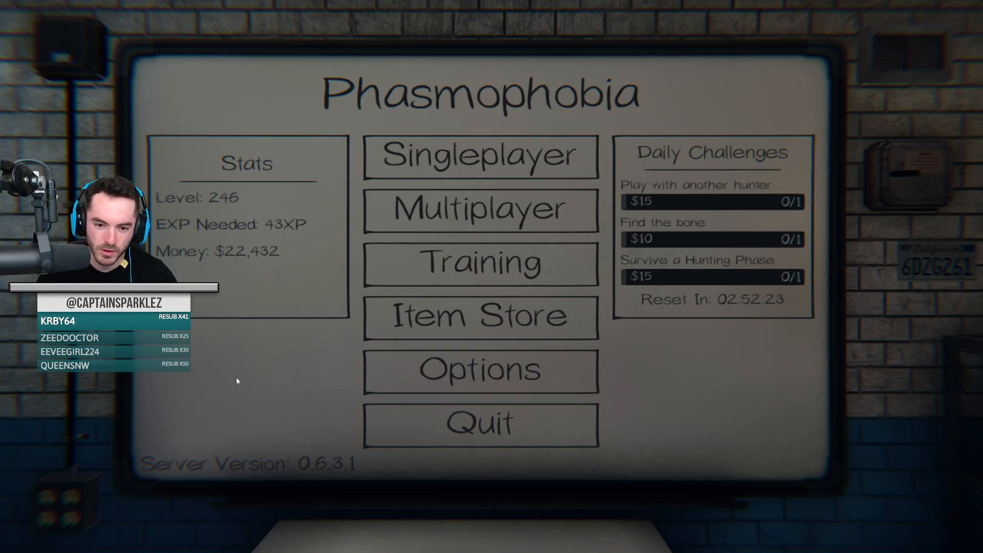
mouse_move(246, 359)
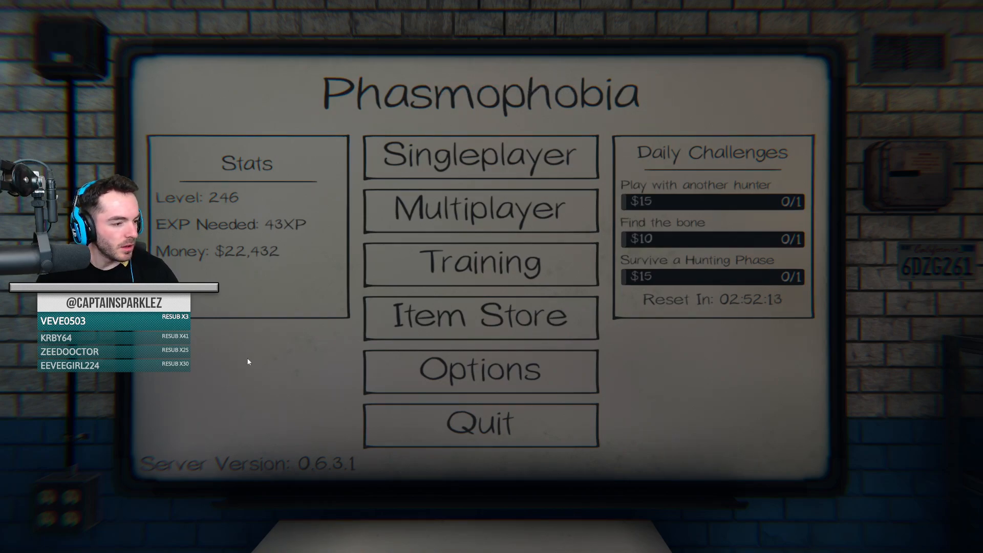
mouse_move(262, 359)
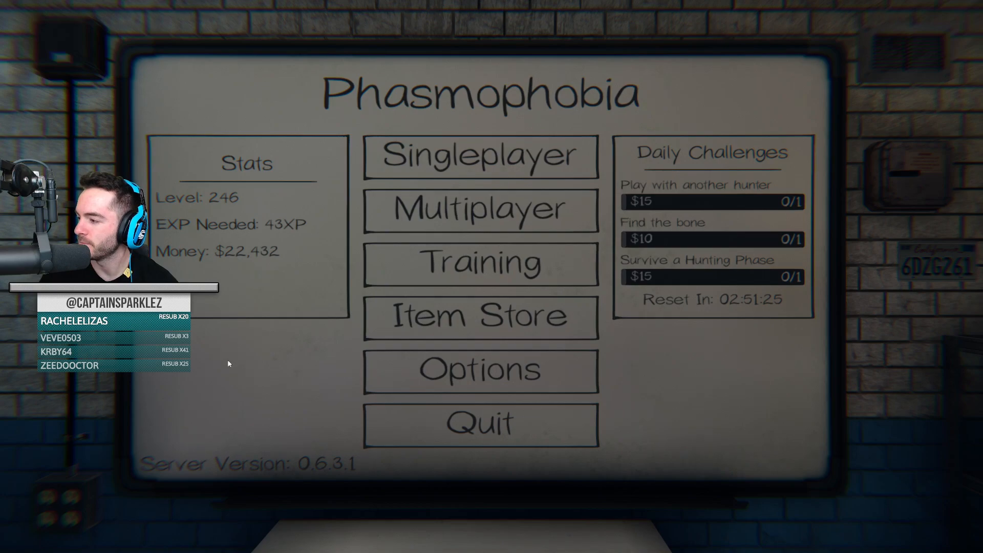
mouse_move(223, 354)
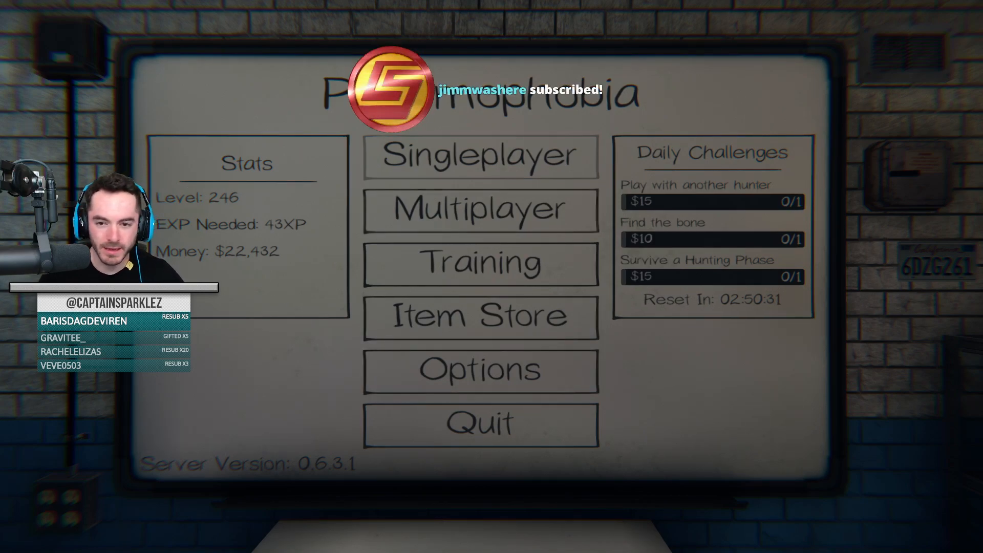
Step: Join the friend's private lobby via Multiplayer, Join Private Game and the clipboard code
left_click(480, 210)
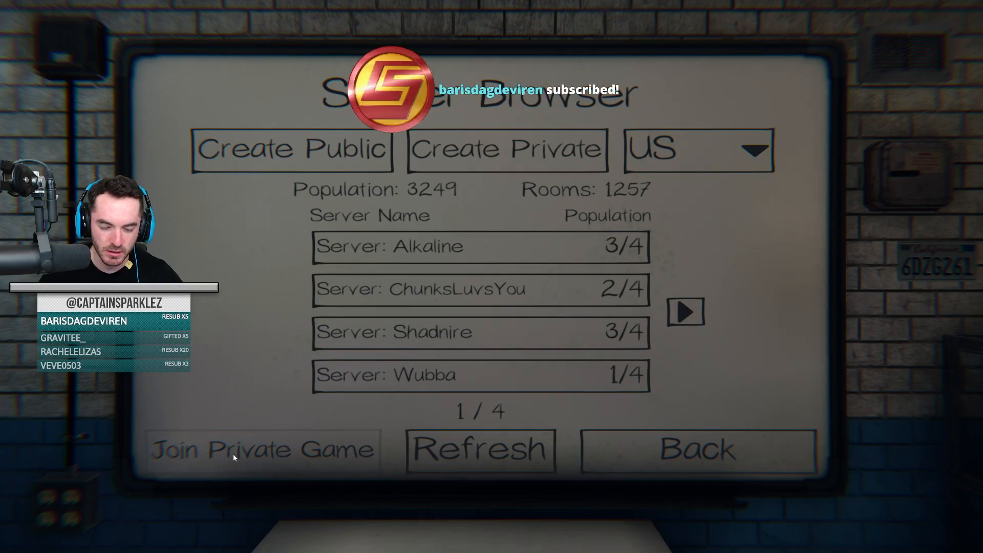
left_click(262, 449)
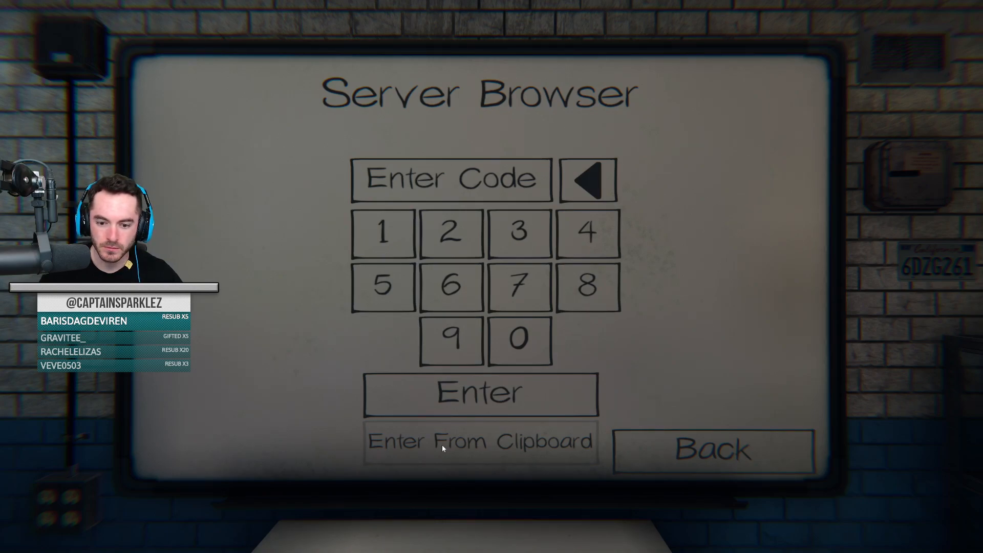
left_click(481, 440)
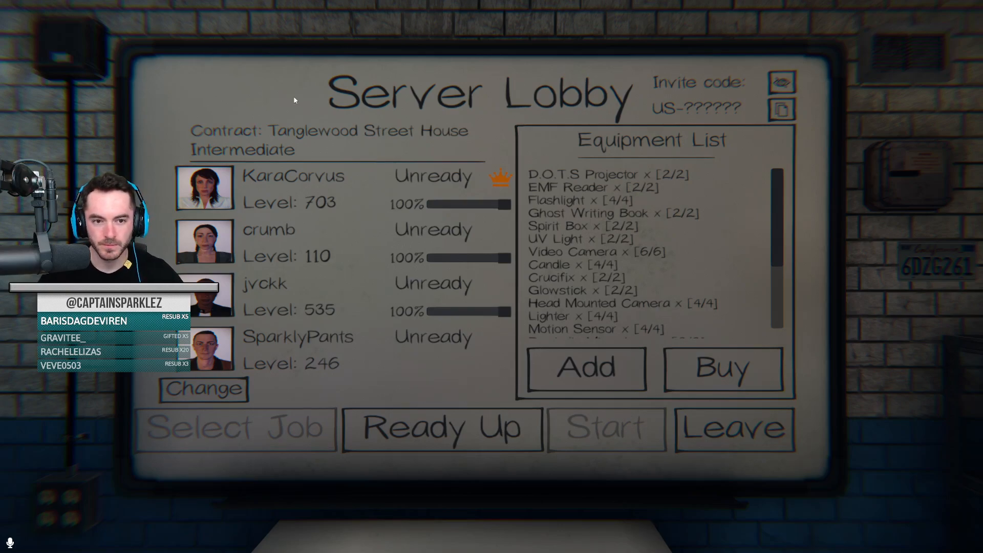
mouse_move(298, 112)
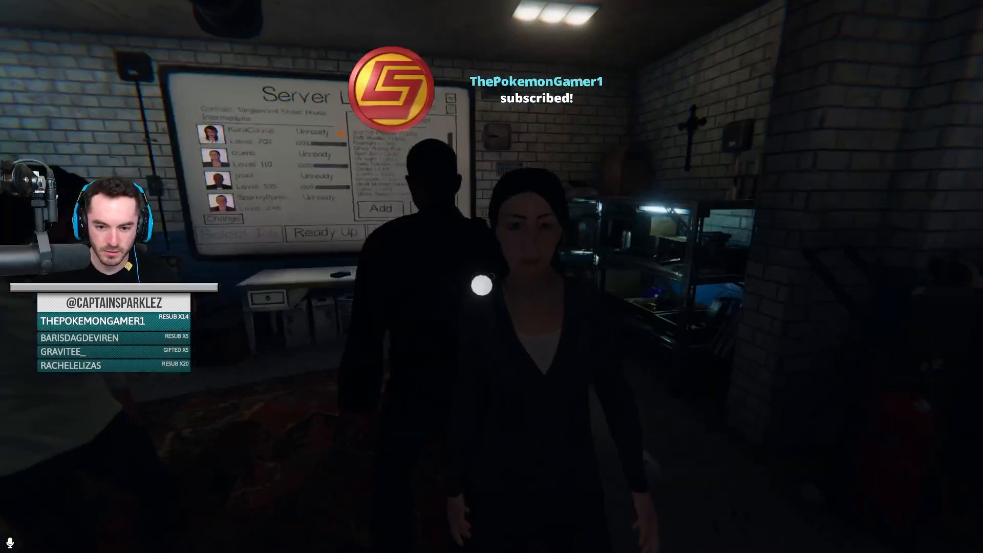
mouse_move(491, 277)
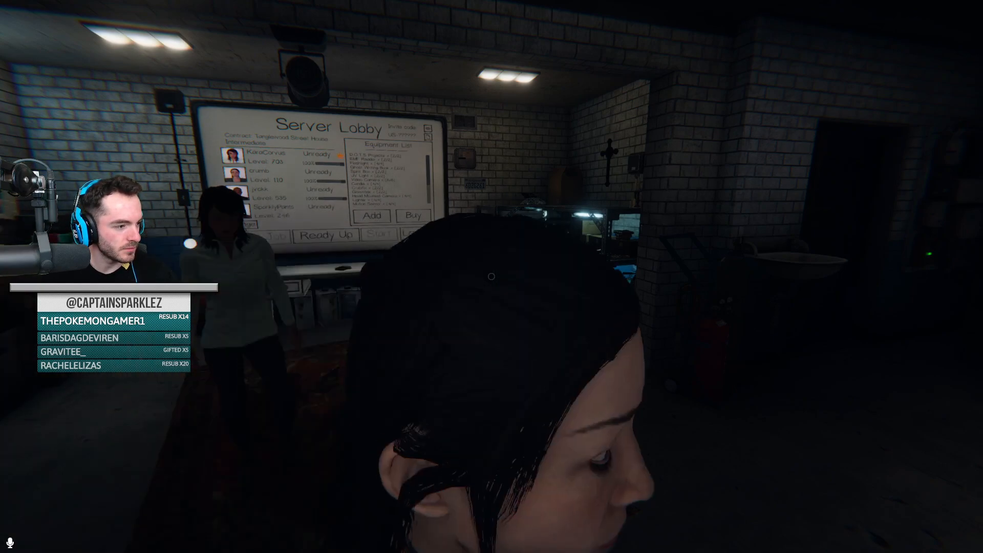
mouse_move(492, 276)
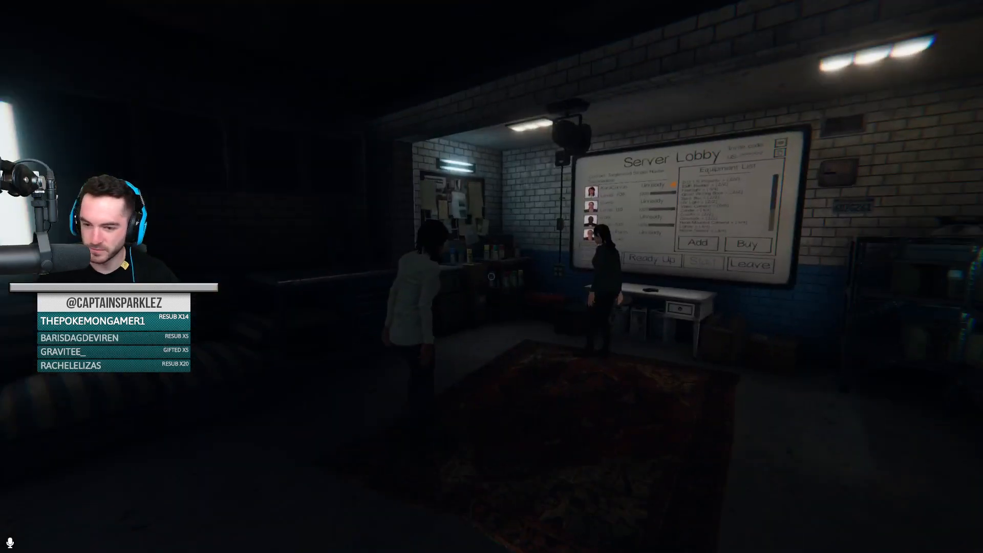
mouse_move(492, 277)
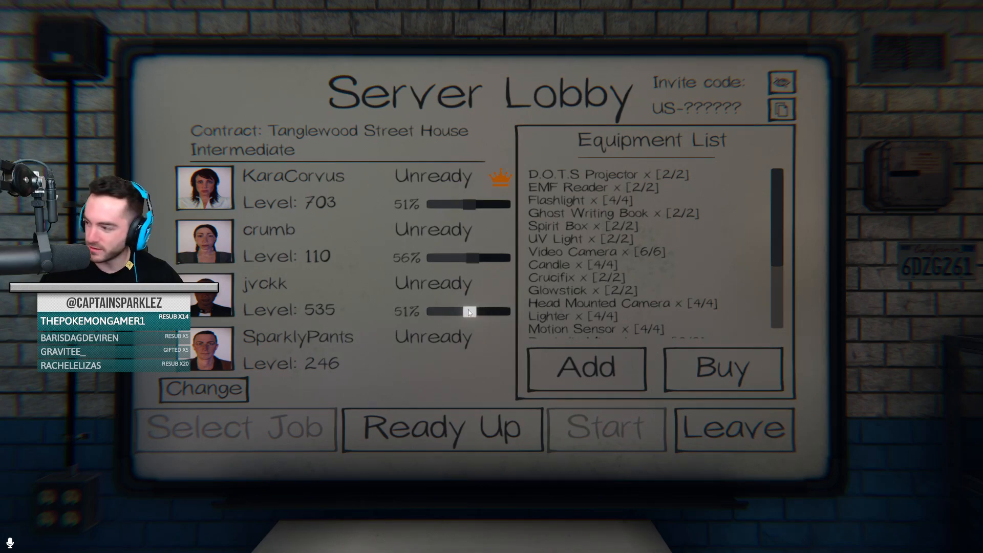
mouse_move(536, 294)
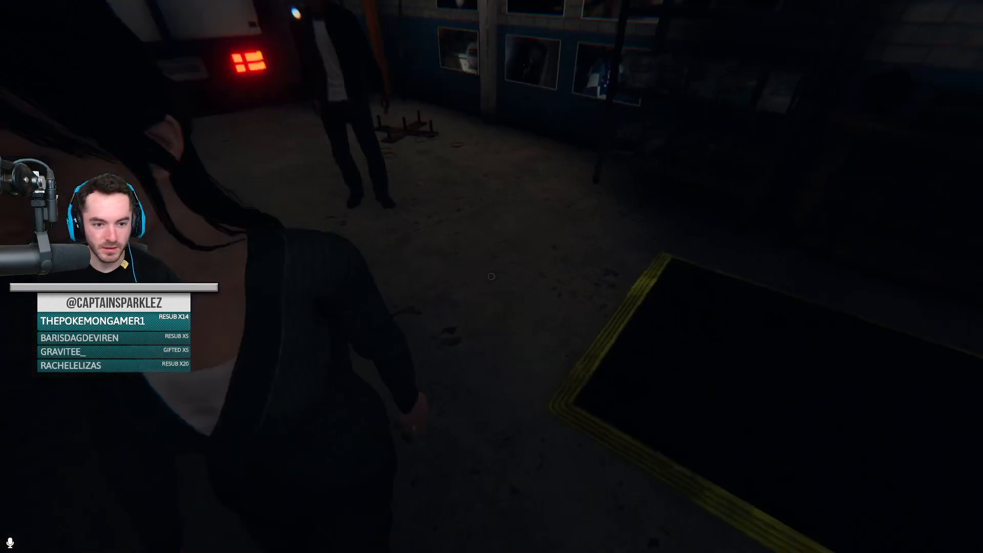
mouse_move(492, 275)
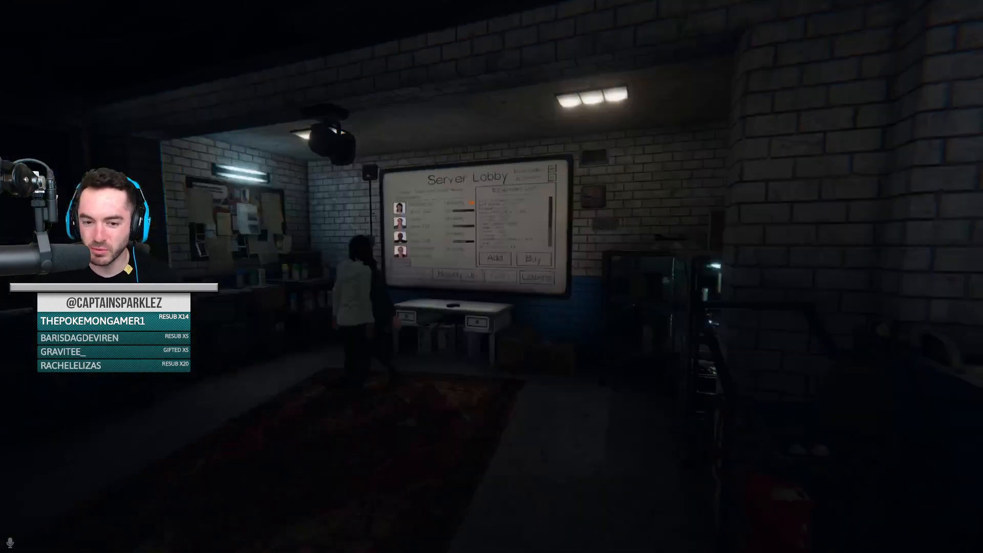
mouse_move(492, 277)
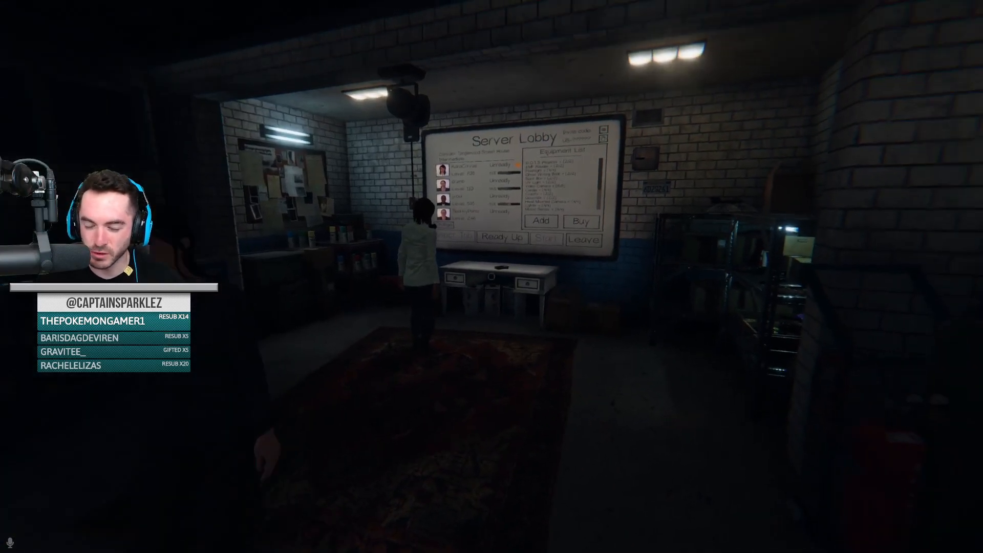